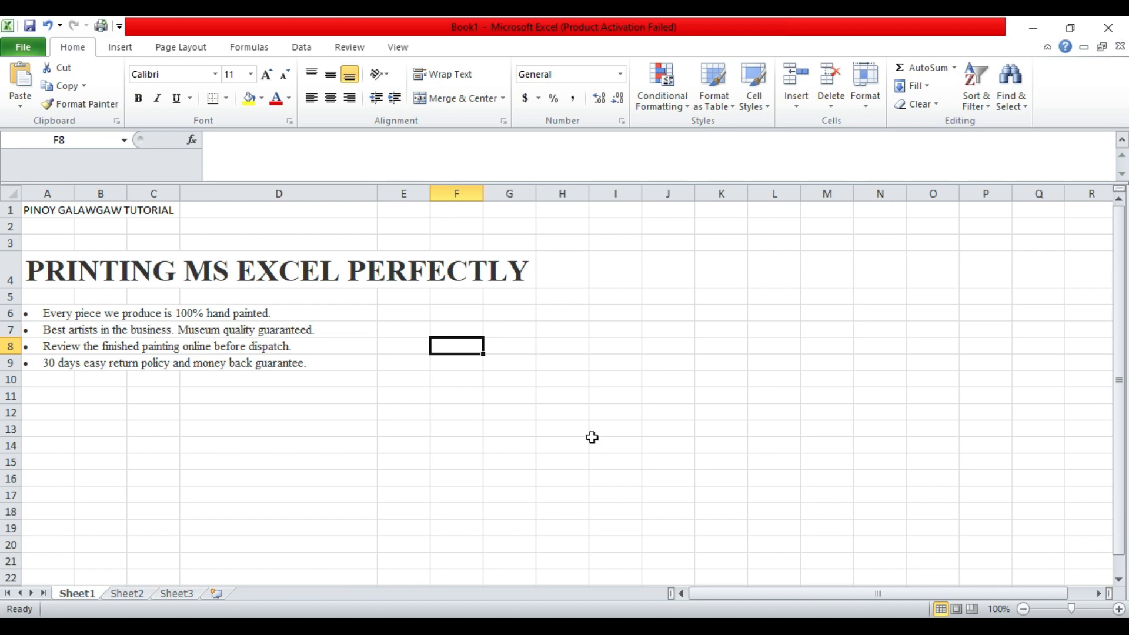
{"action": "mouse_move", "coordinate": [208, 219]}
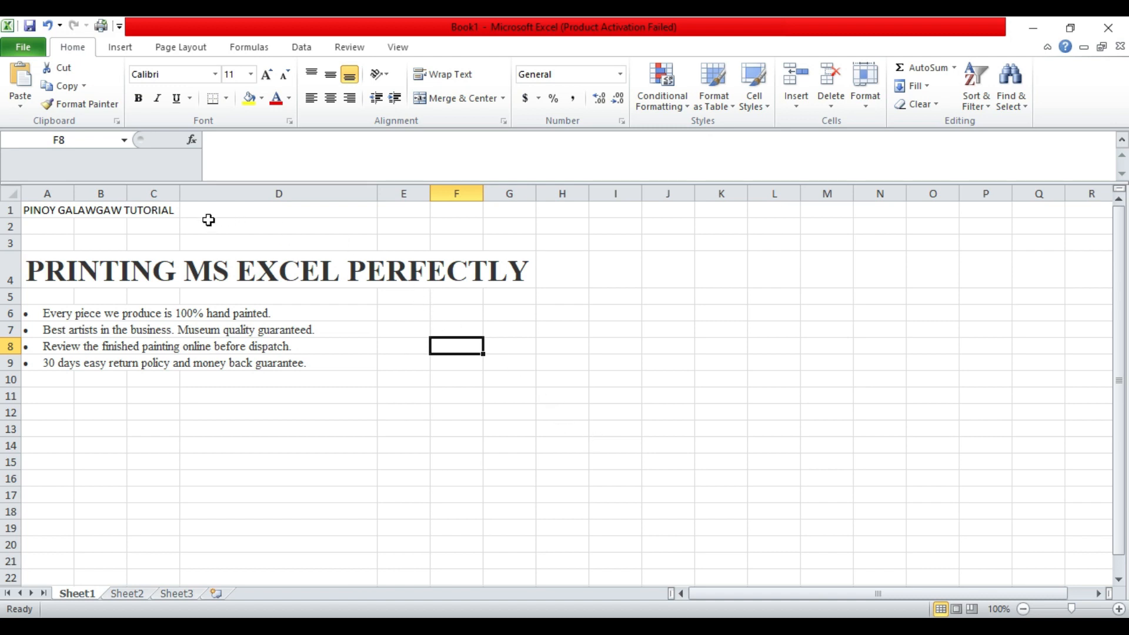
{"action": "mouse_move", "coordinate": [119, 25]}
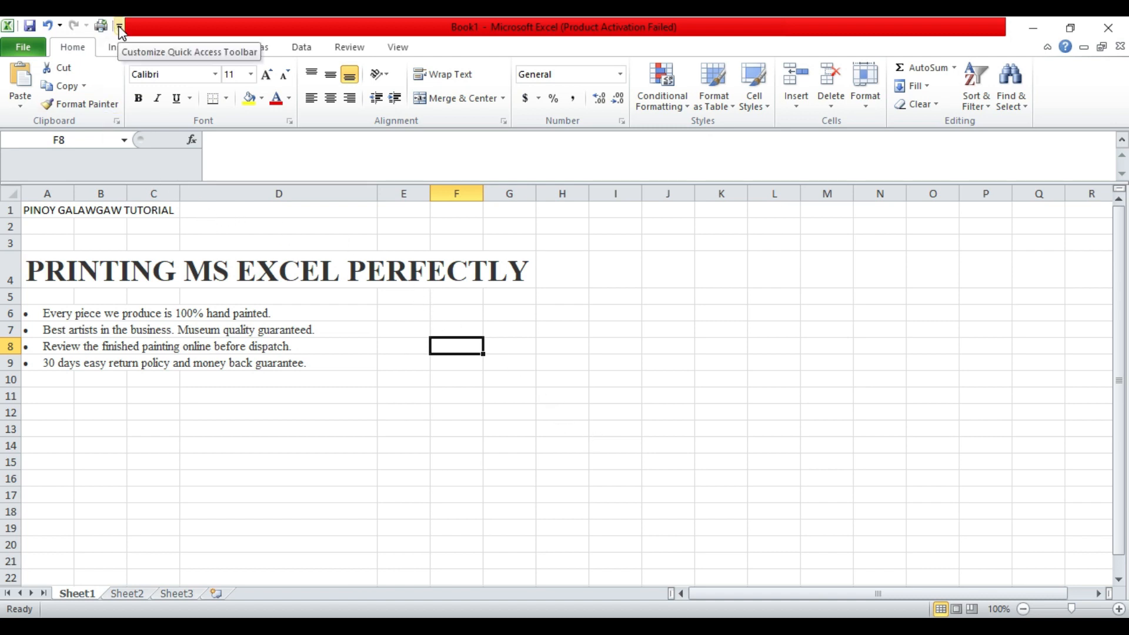
- Add Print Preview and Print to the Quick Access Toolbar from its customize dropdown
{"action": "left_click", "coordinate": [119, 28]}
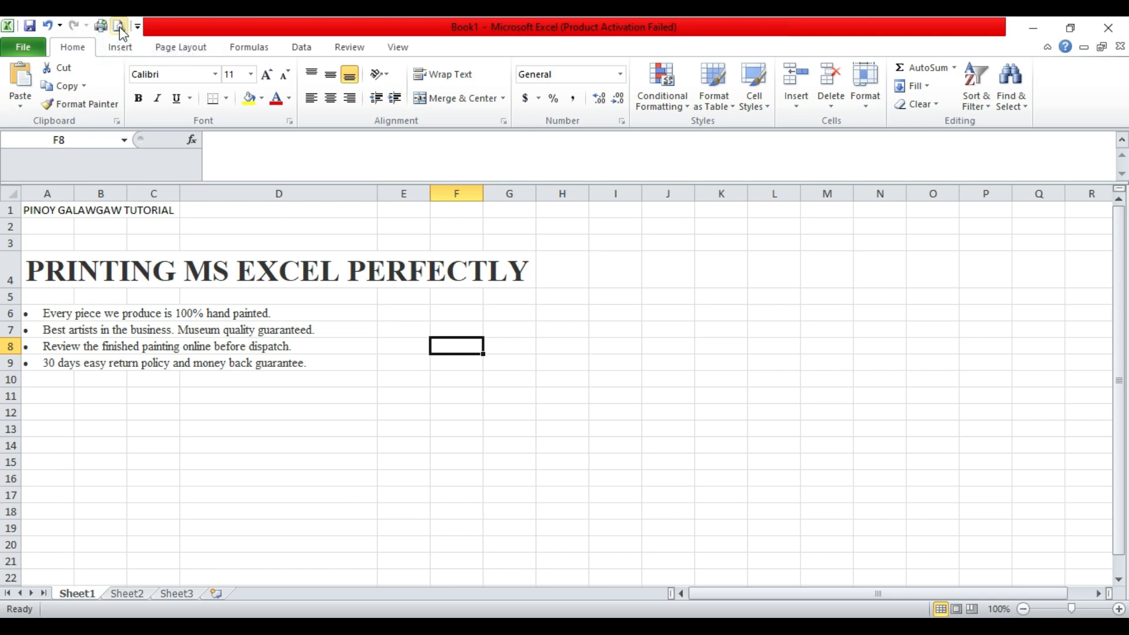
- Show the print preview of the sheet with the default 0.7-inch left and right margins
{"action": "left_click", "coordinate": [117, 25]}
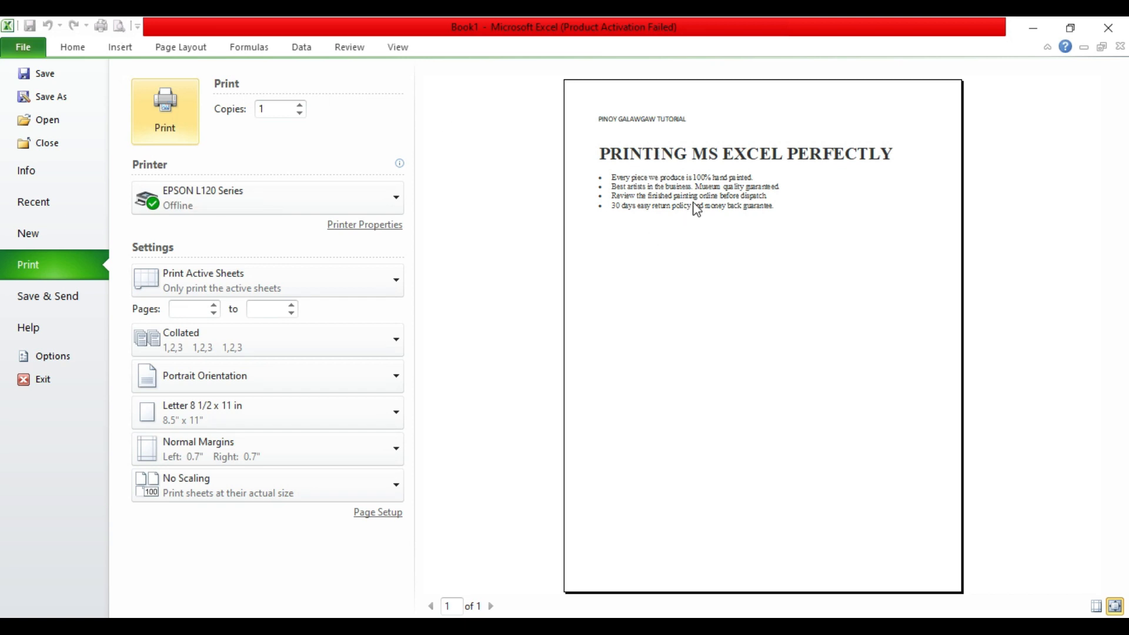
{"action": "mouse_move", "coordinate": [601, 264]}
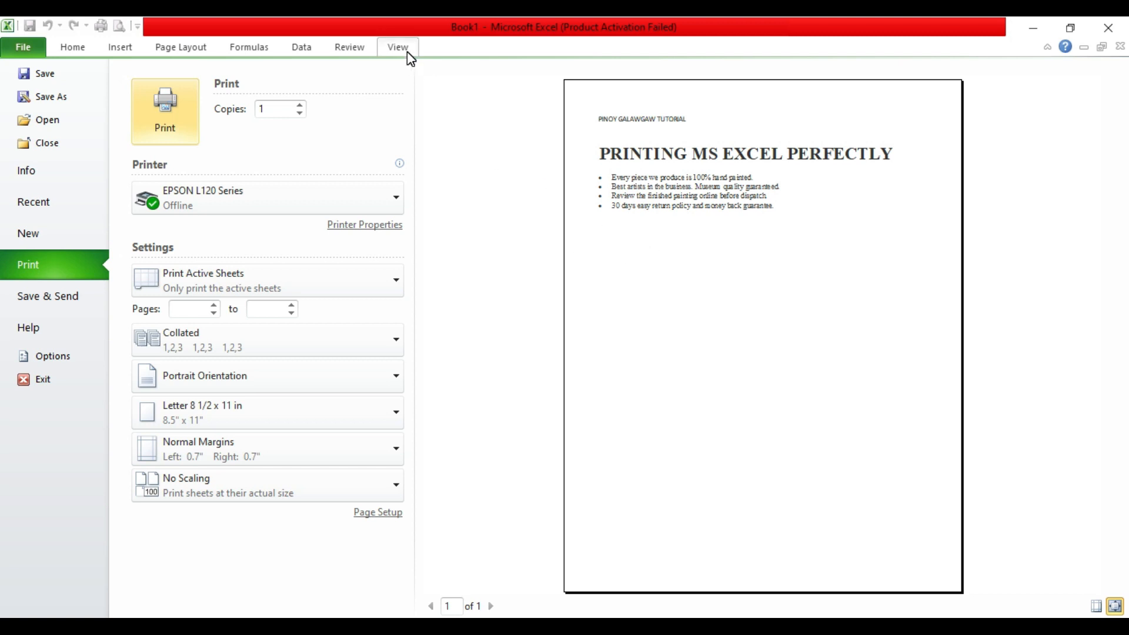
- Return to the worksheet, now showing dashed page-break lines after column G
{"action": "left_click", "coordinate": [398, 47]}
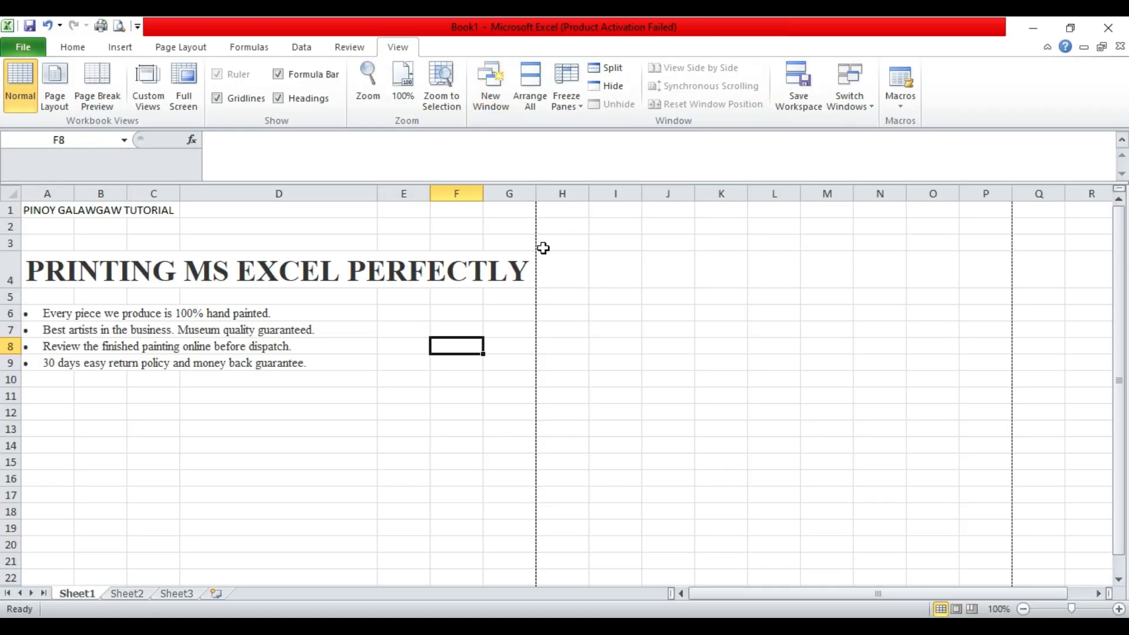
{"action": "mouse_move", "coordinate": [535, 366]}
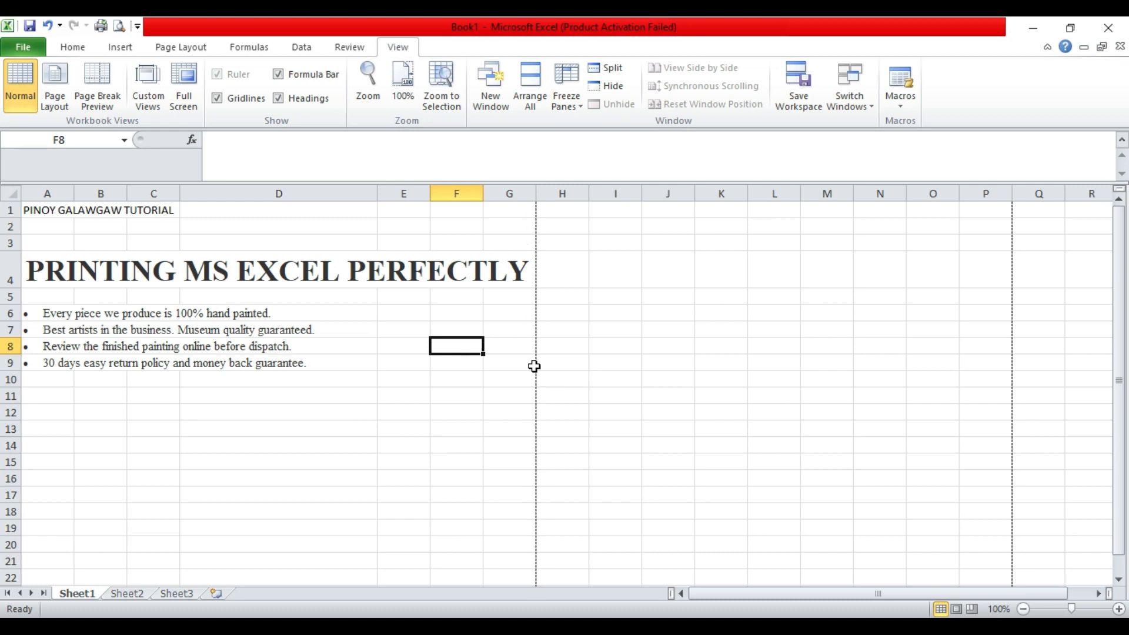
{"action": "mouse_move", "coordinate": [531, 209]}
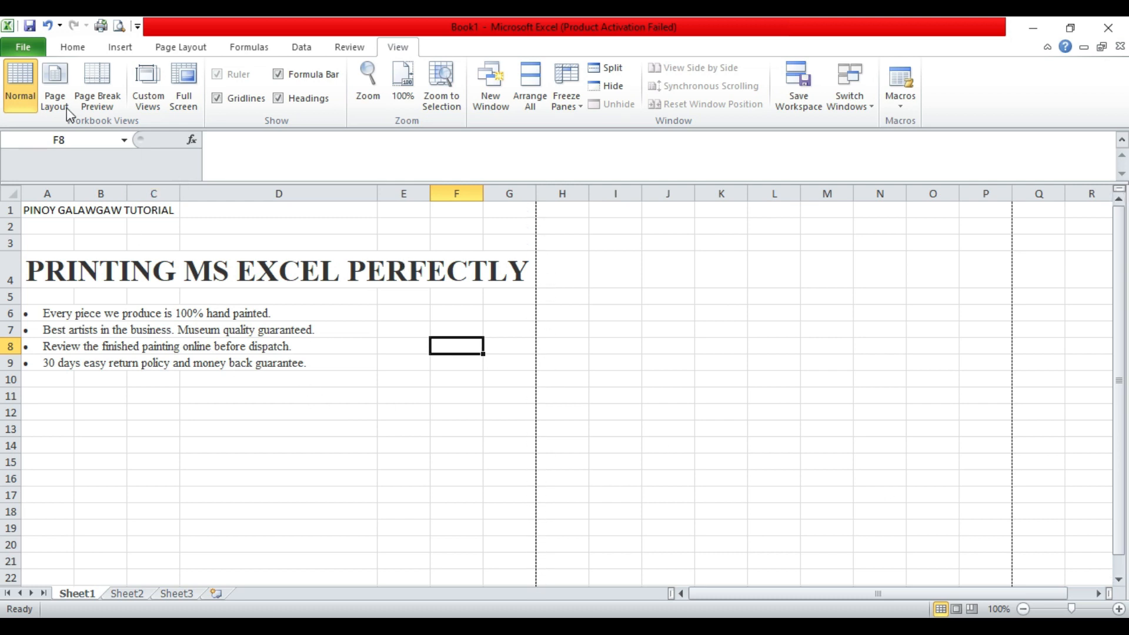
{"action": "mouse_move", "coordinate": [180, 47]}
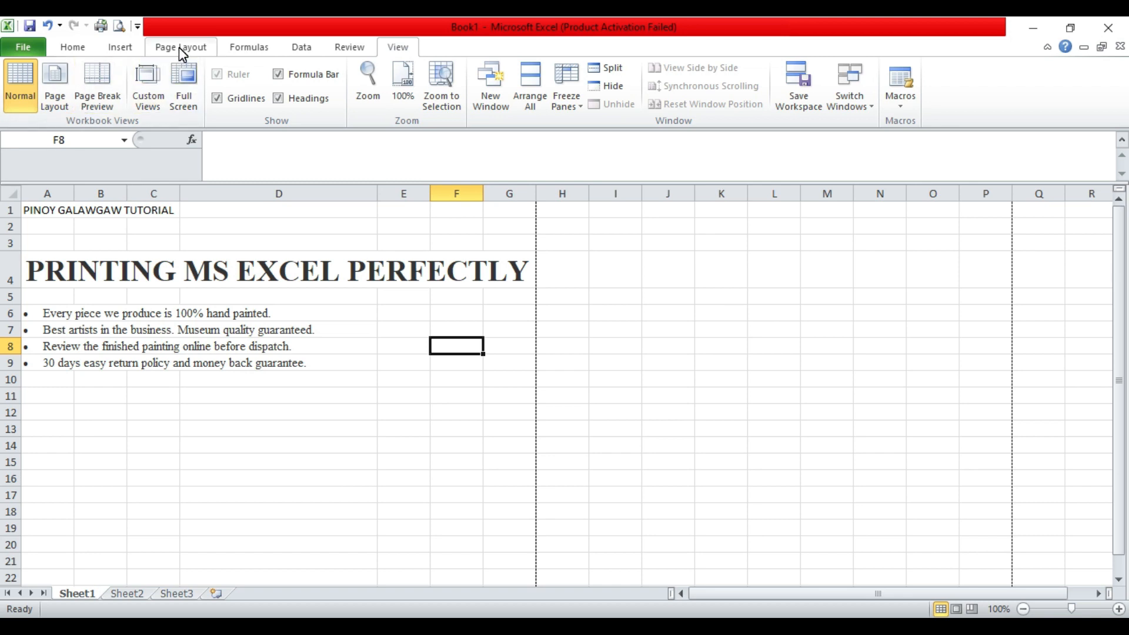
- In Page Setup, set the Left and Right margins to 0.2 inches
{"action": "left_click", "coordinate": [180, 47]}
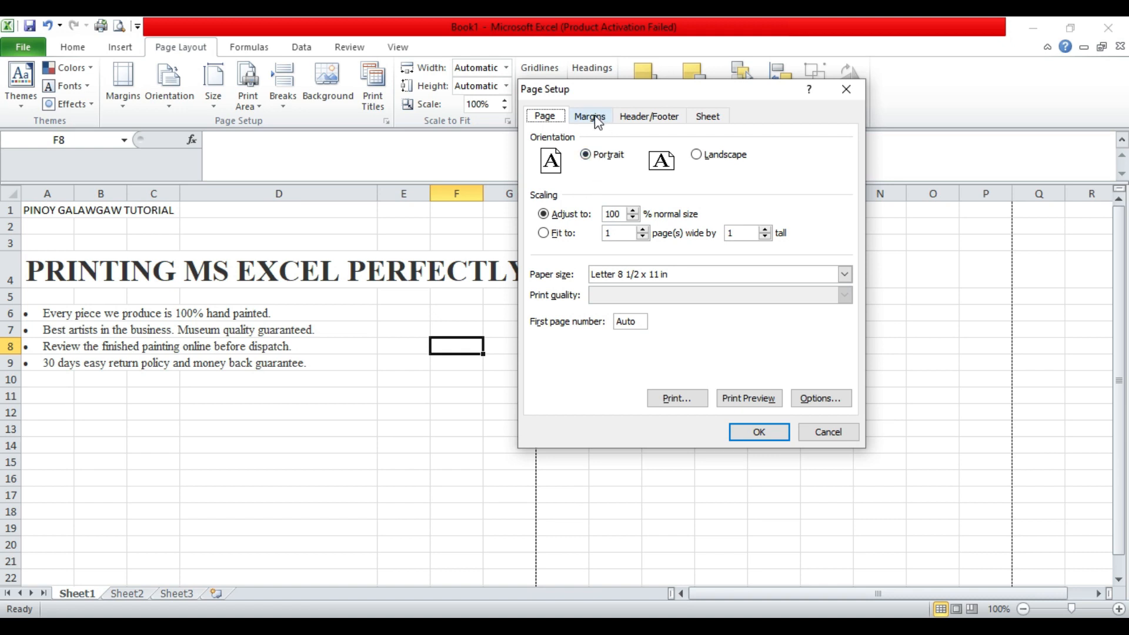
{"action": "left_click", "coordinate": [590, 116]}
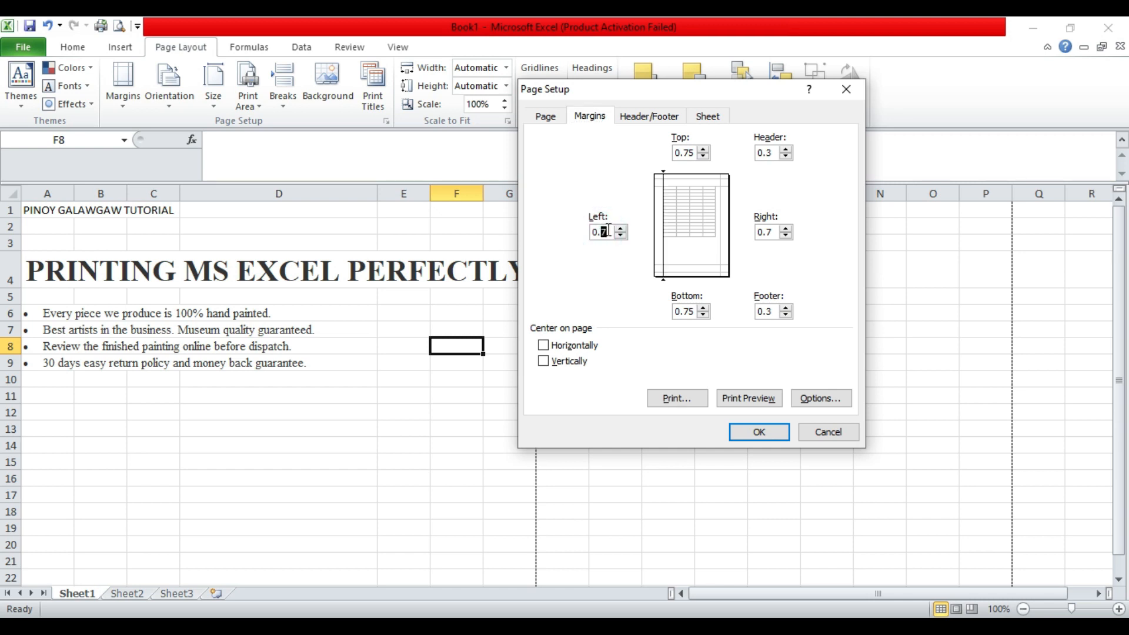
{"action": "type", "text": "0.2"}
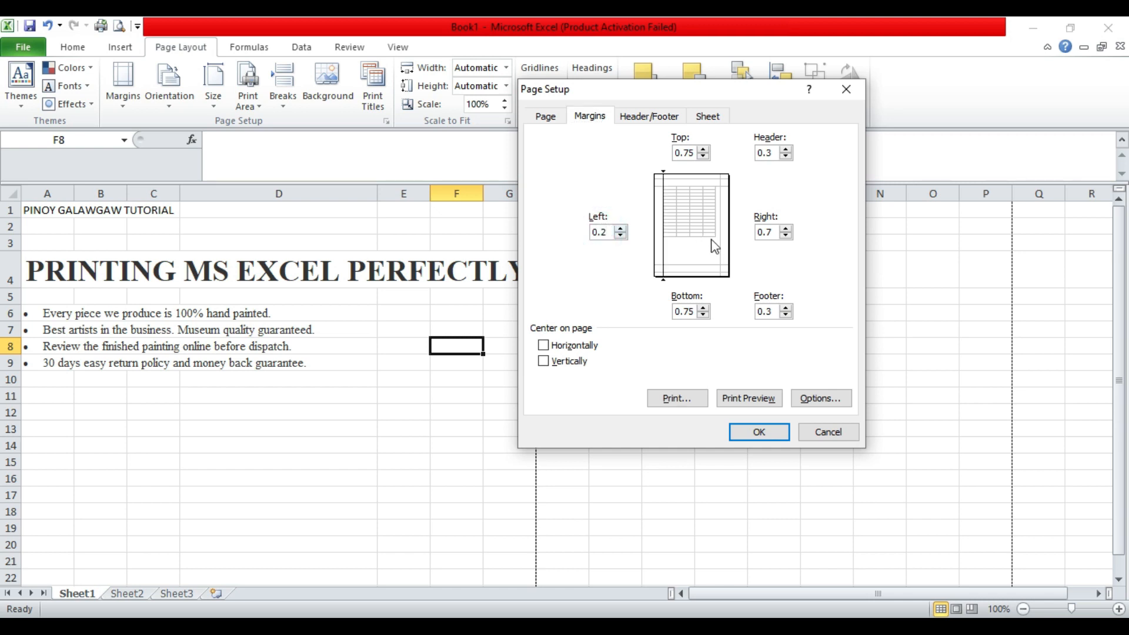
{"action": "type", "text": "0.2"}
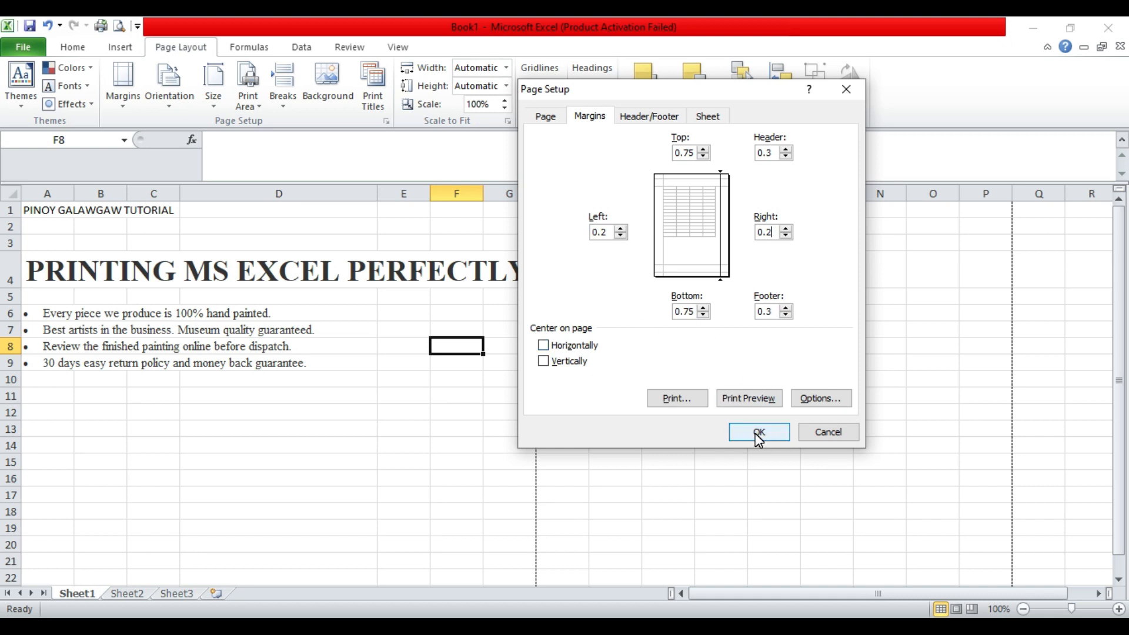
{"action": "left_click", "coordinate": [758, 431]}
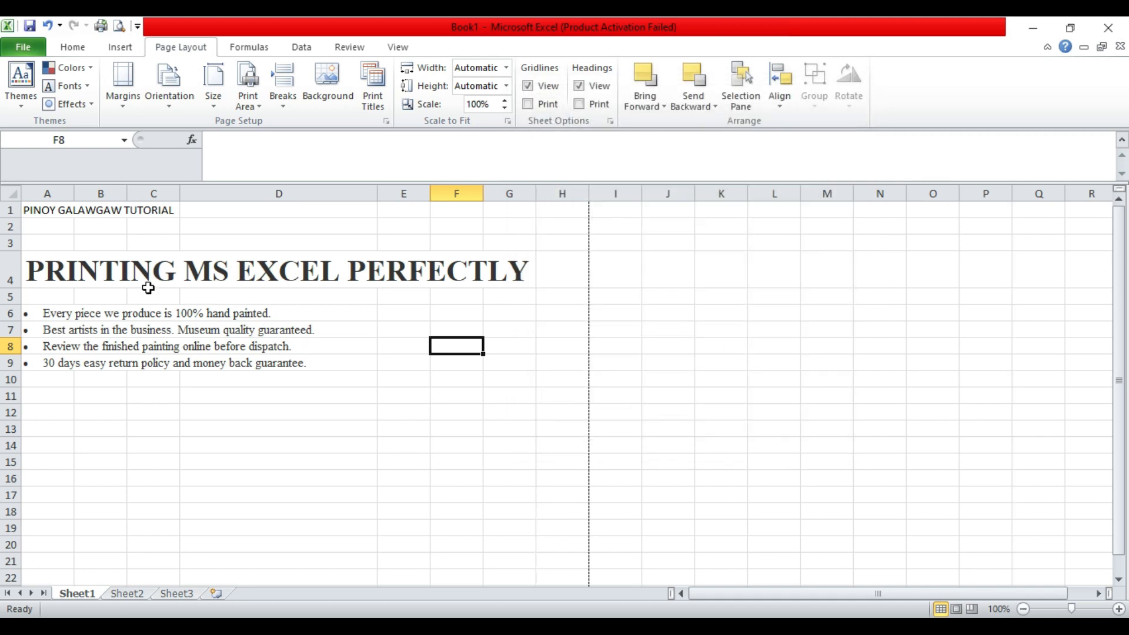
- Merge and center A1:H1 (PINOY GALAWGAW TUTORIAL) and A4:H4 (PRINTING MS EXCEL PERFECTLY)
{"action": "left_click", "coordinate": [397, 47]}
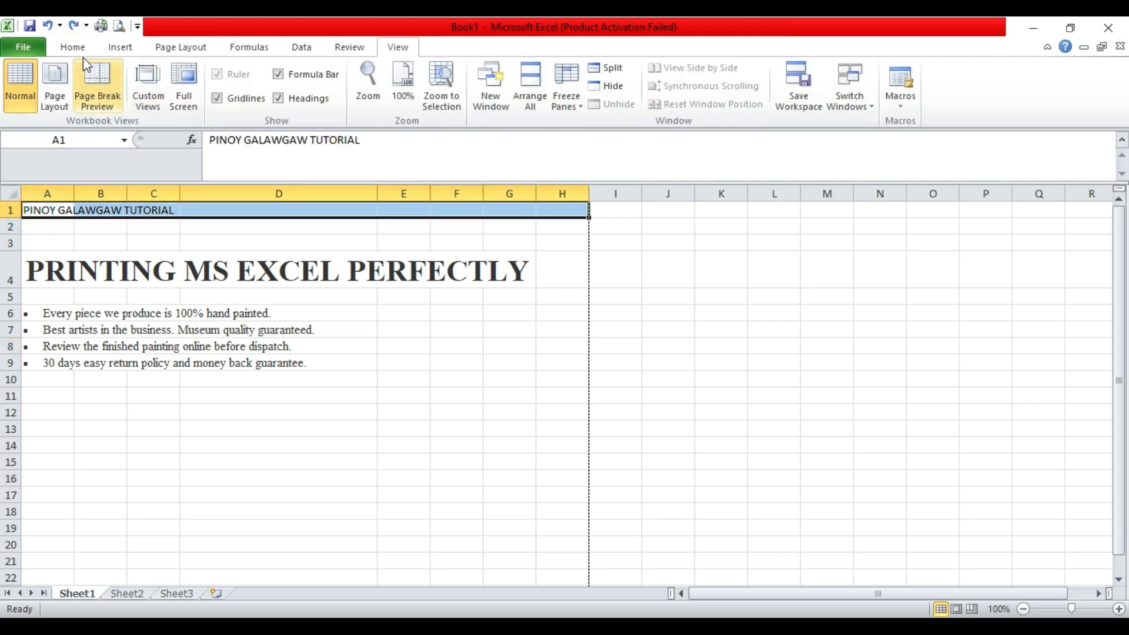
{"action": "left_click", "coordinate": [72, 47]}
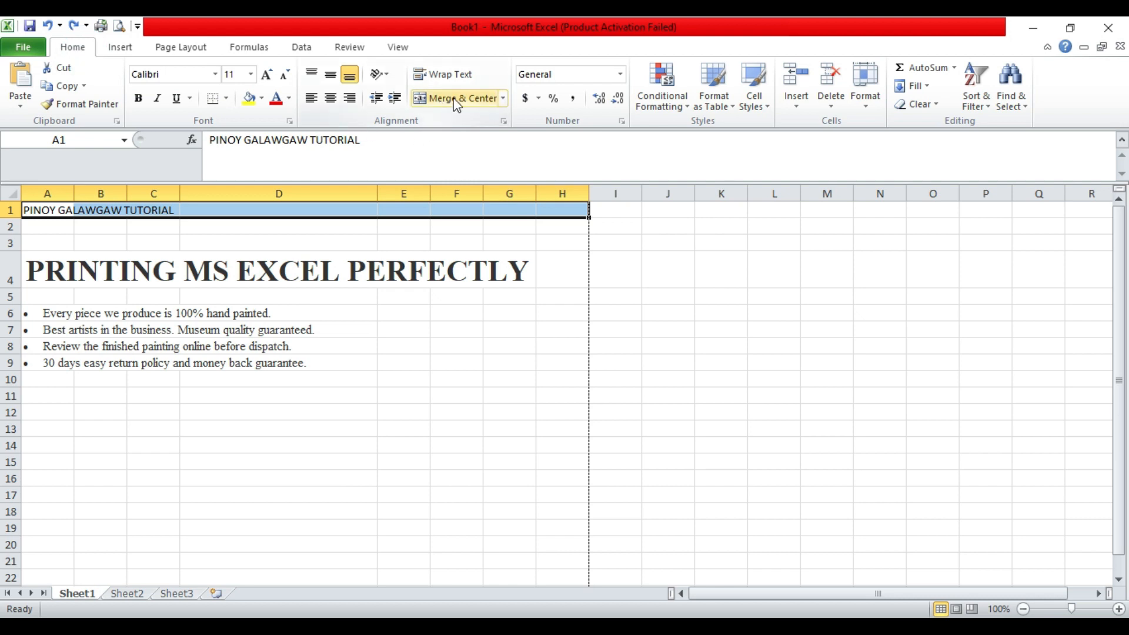
{"action": "left_click", "coordinate": [461, 98]}
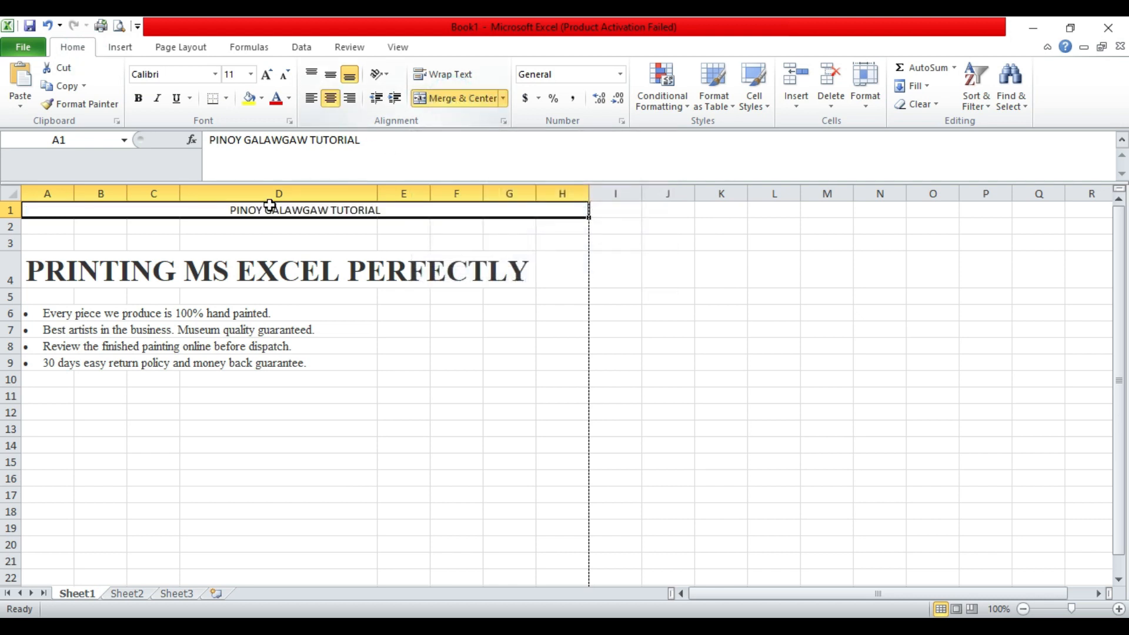
{"action": "mouse_move", "coordinate": [39, 279]}
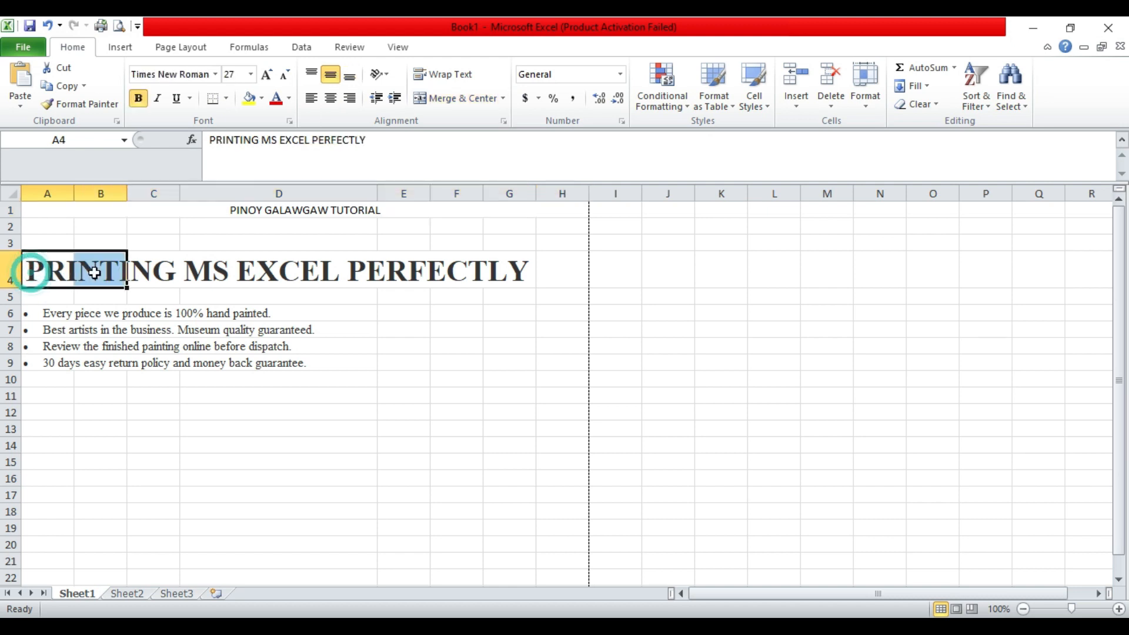
{"action": "left_click_drag", "start_coordinate": [33, 271], "coordinate": [580, 280]}
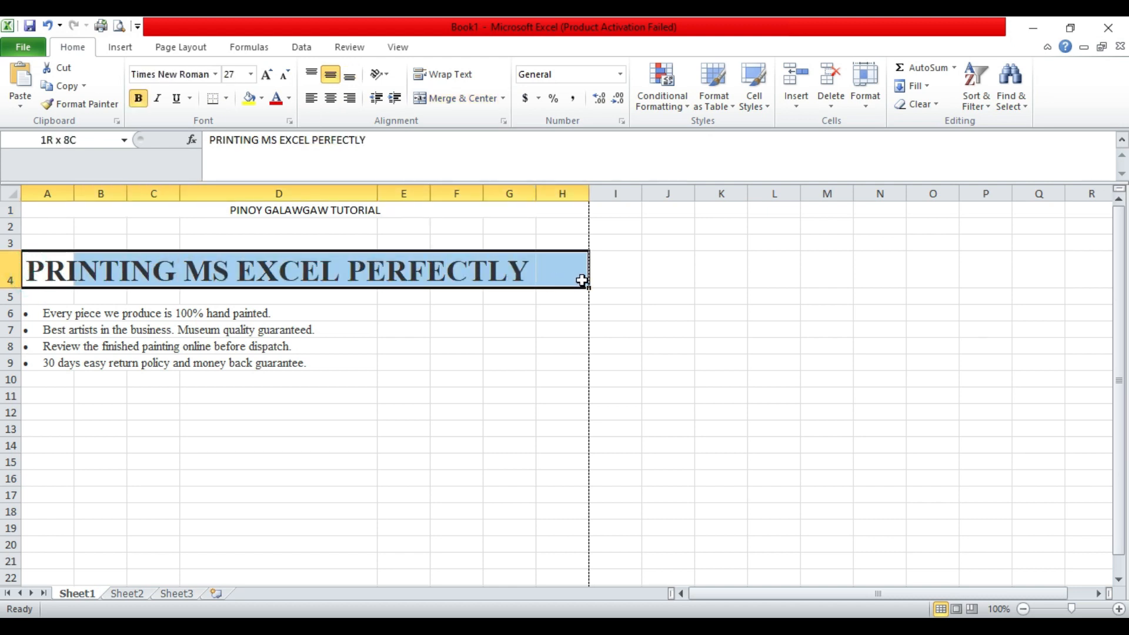
{"action": "left_click", "coordinate": [458, 98]}
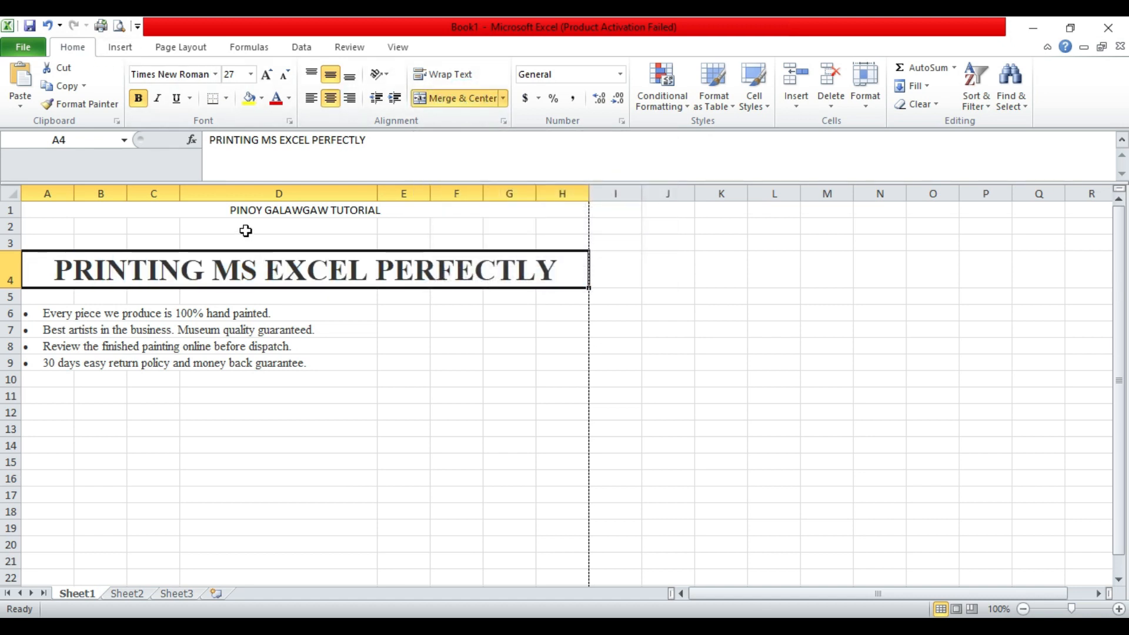
- Center the sheet horizontally on the page in Page Setup and check it in print preview
{"action": "left_click", "coordinate": [180, 47]}
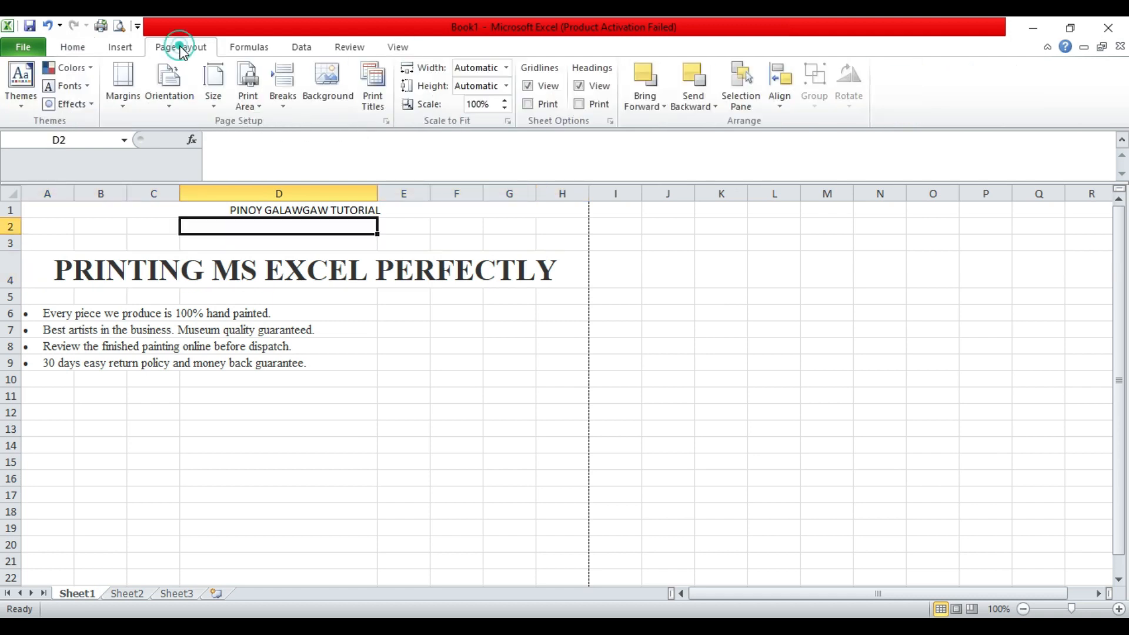
{"action": "left_click", "coordinate": [386, 120]}
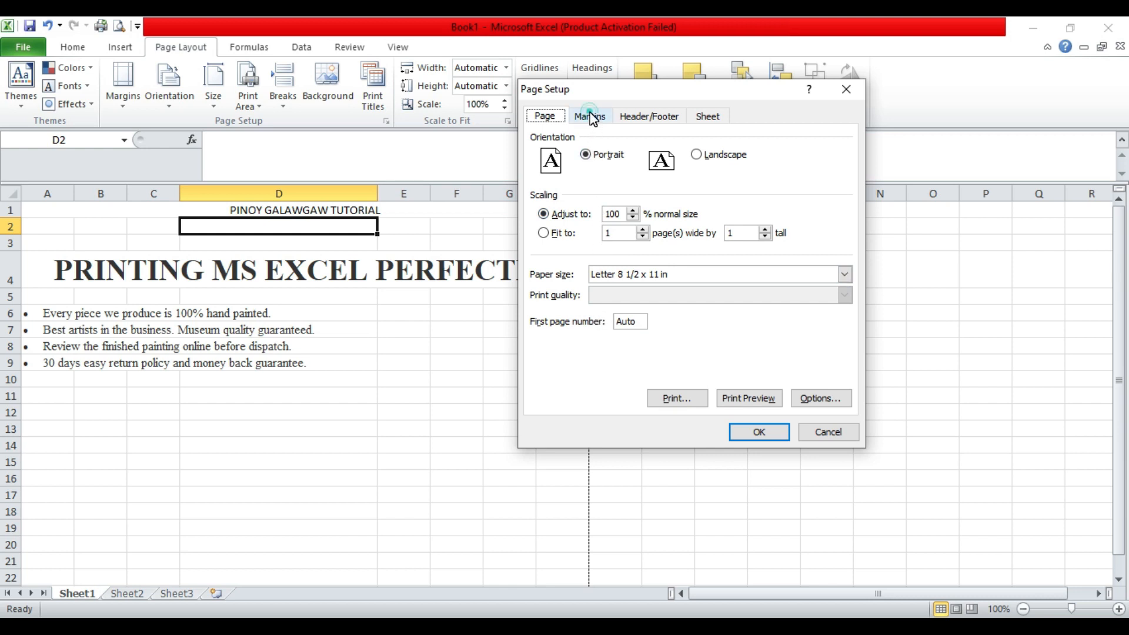
{"action": "left_click", "coordinate": [589, 115]}
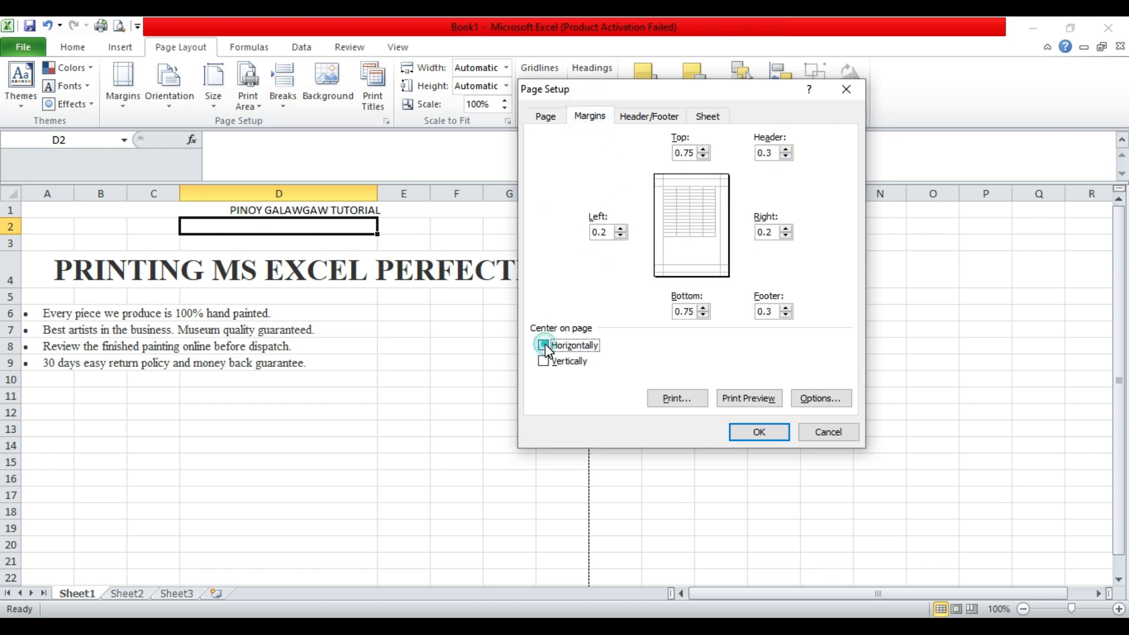
{"action": "left_click", "coordinate": [757, 432]}
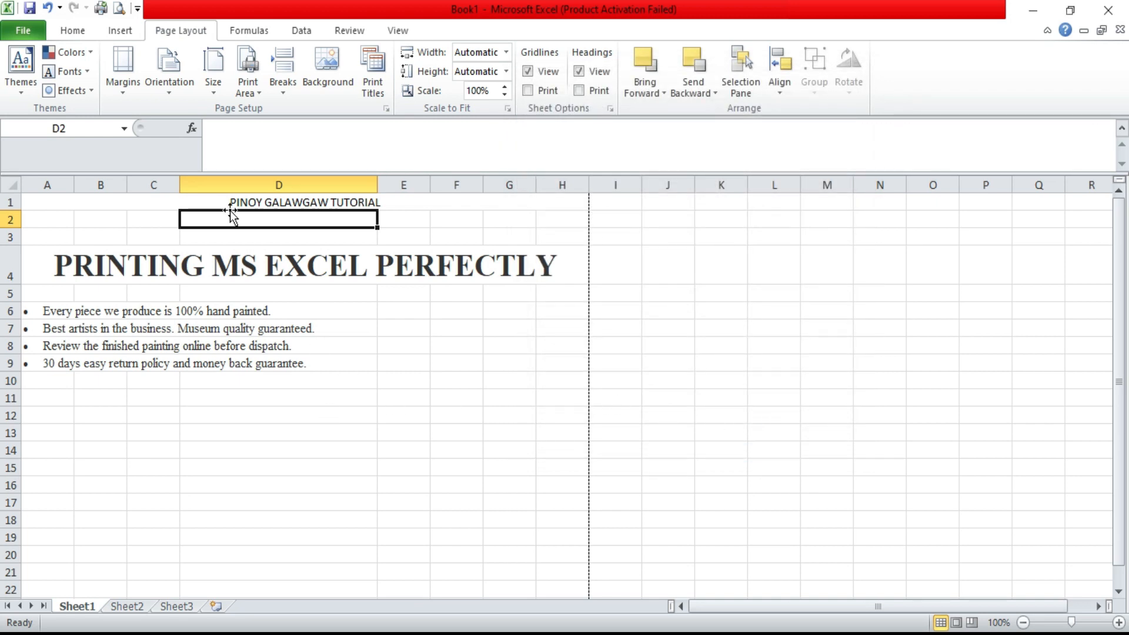
{"action": "left_click", "coordinate": [23, 30]}
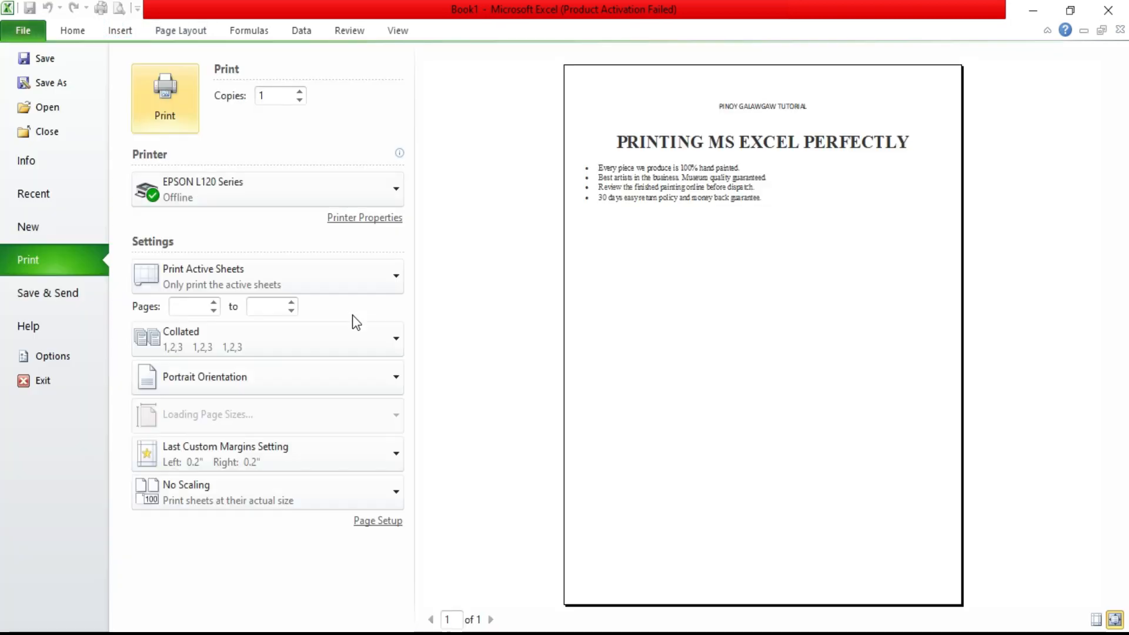